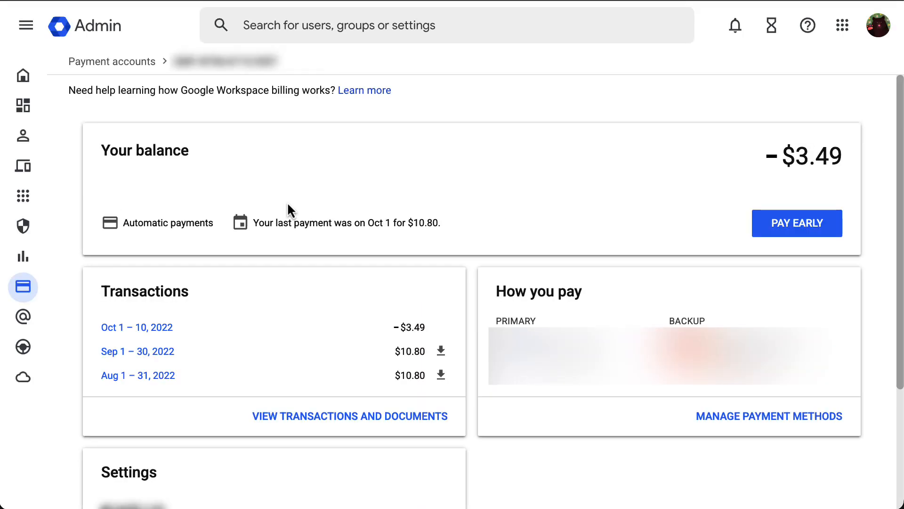
Navigate via the main menu's Billing section to the Payment accounts list.
{"action": "left_click", "coordinate": [797, 223]}
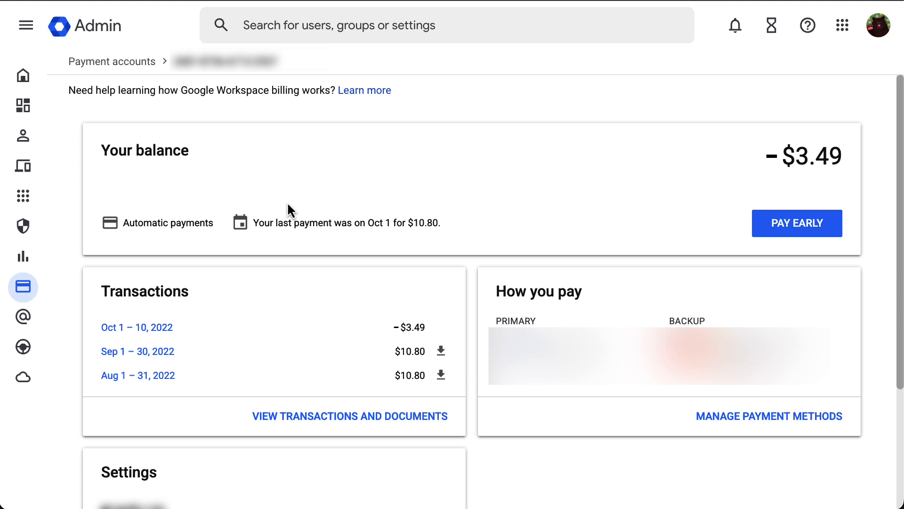
{"action": "left_click", "coordinate": [22, 76]}
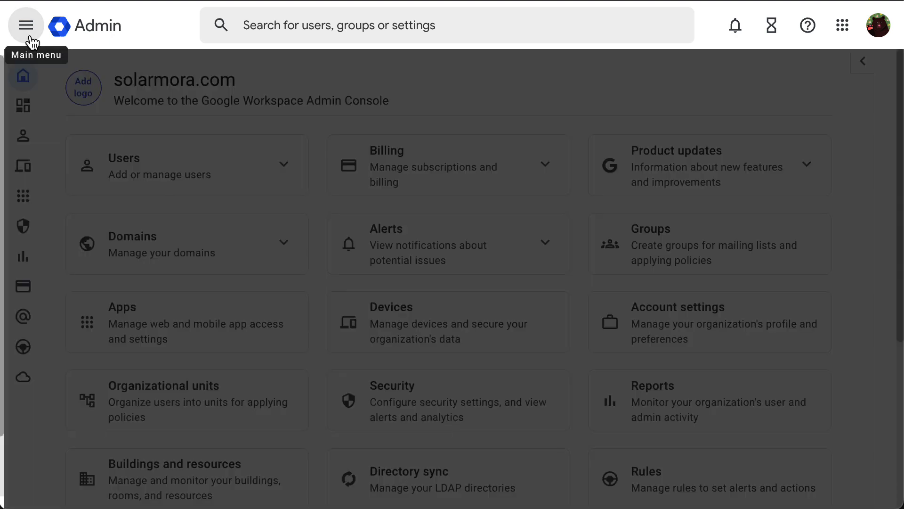
{"action": "left_click", "coordinate": [27, 26]}
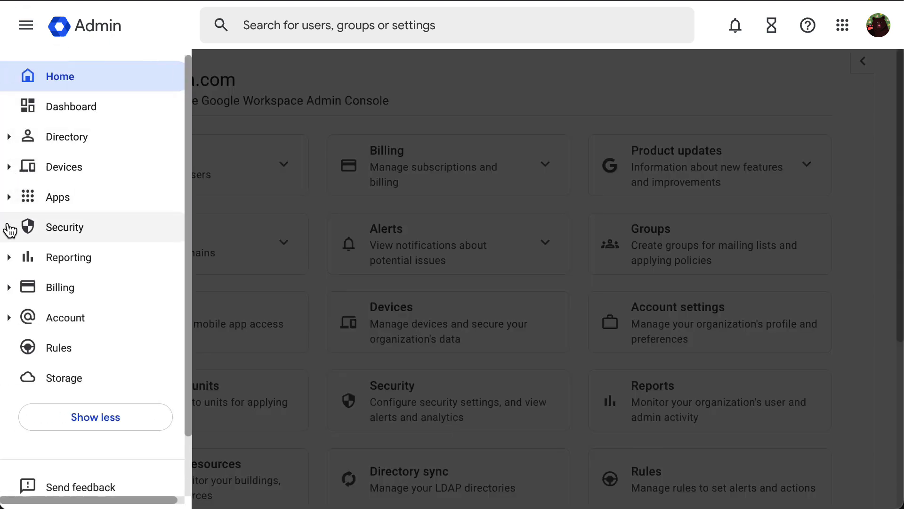
{"action": "left_click", "coordinate": [60, 287]}
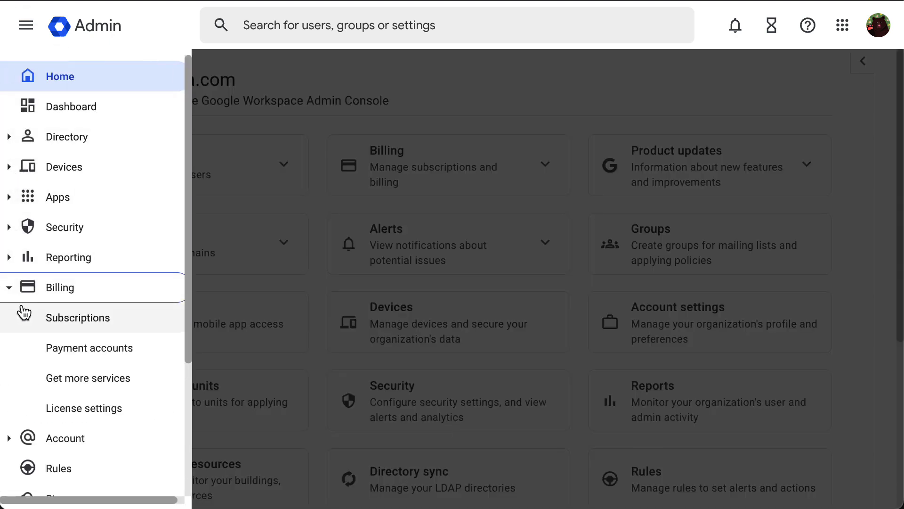
{"action": "left_click", "coordinate": [26, 24]}
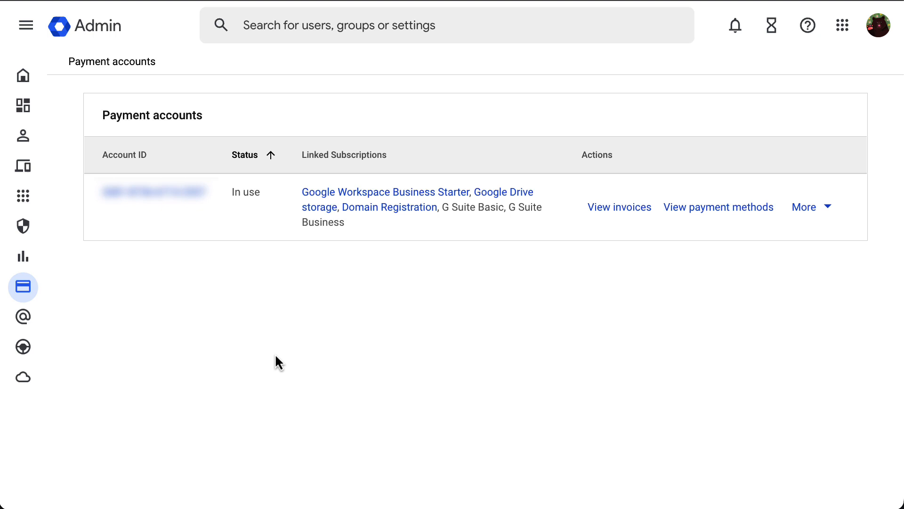
{"action": "mouse_move", "coordinate": [284, 333]}
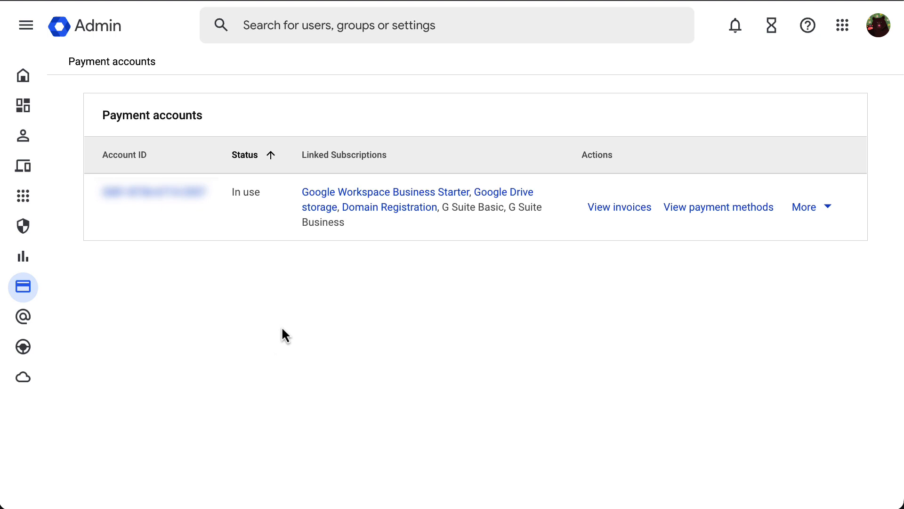
{"action": "mouse_move", "coordinate": [267, 321]}
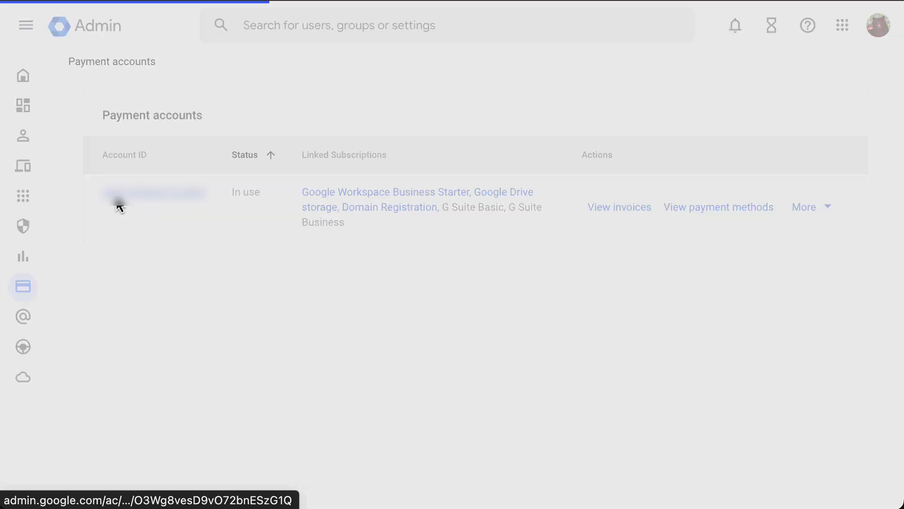
Open the in-use payment account's detail page showing the -$3.49 credit balance.
{"action": "left_click", "coordinate": [146, 192]}
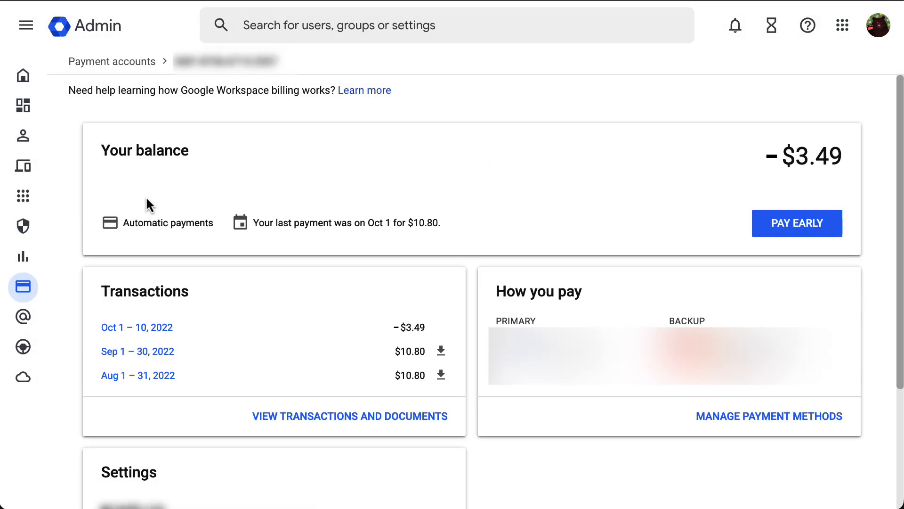
{"action": "mouse_move", "coordinate": [289, 209]}
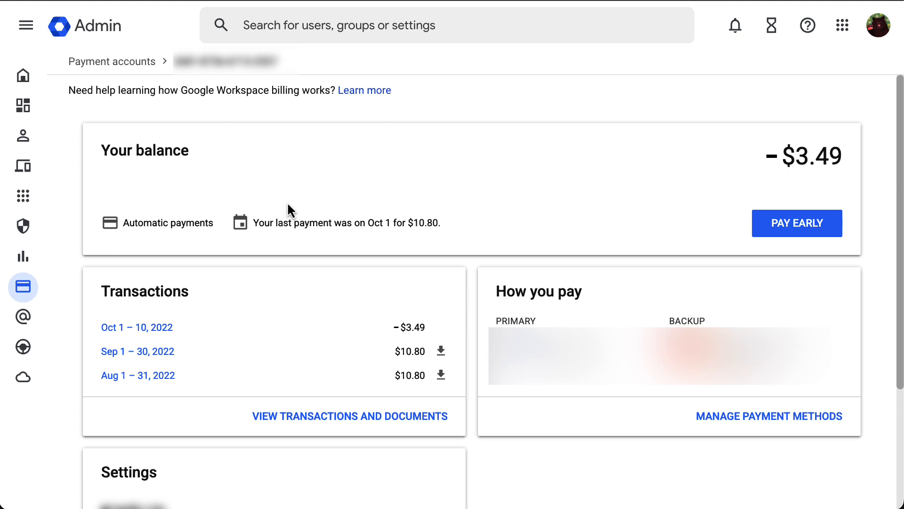